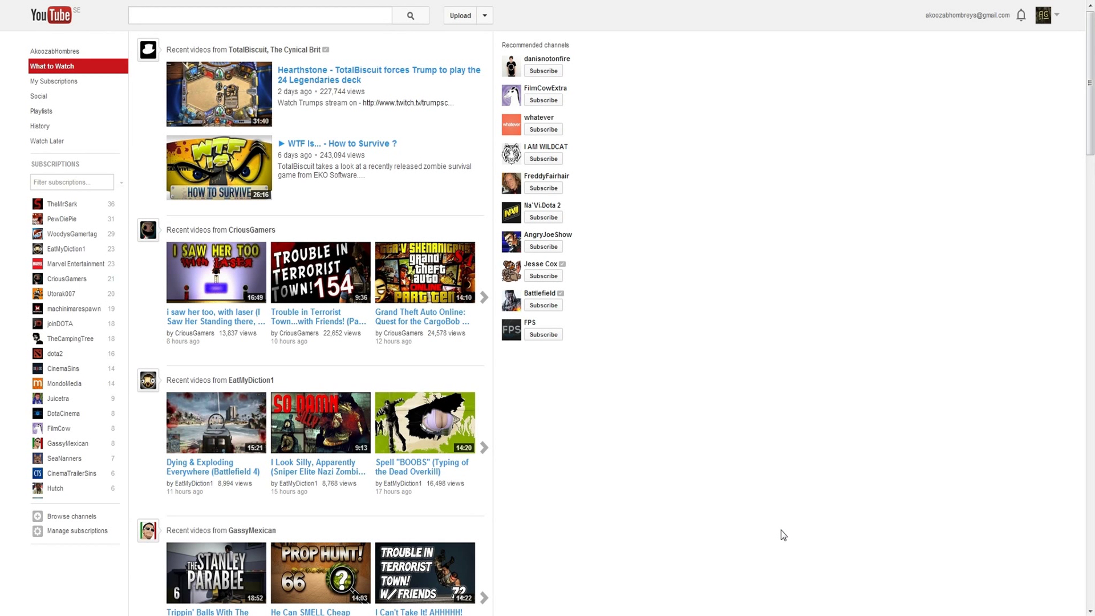
{"action": "mouse_move", "coordinate": [383, 331]}
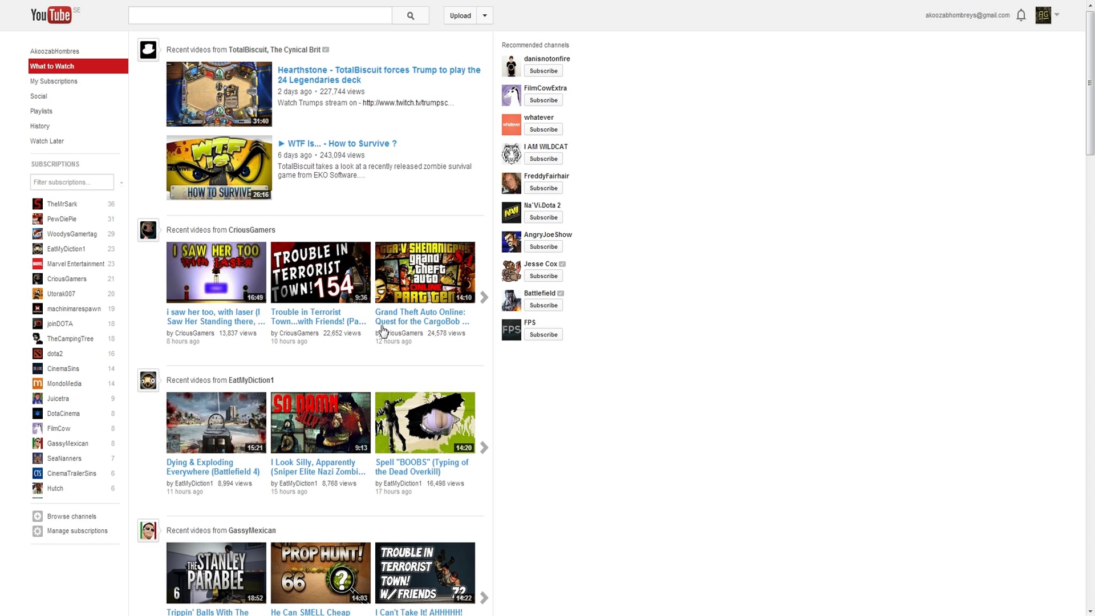
{"action": "mouse_move", "coordinate": [252, 55]}
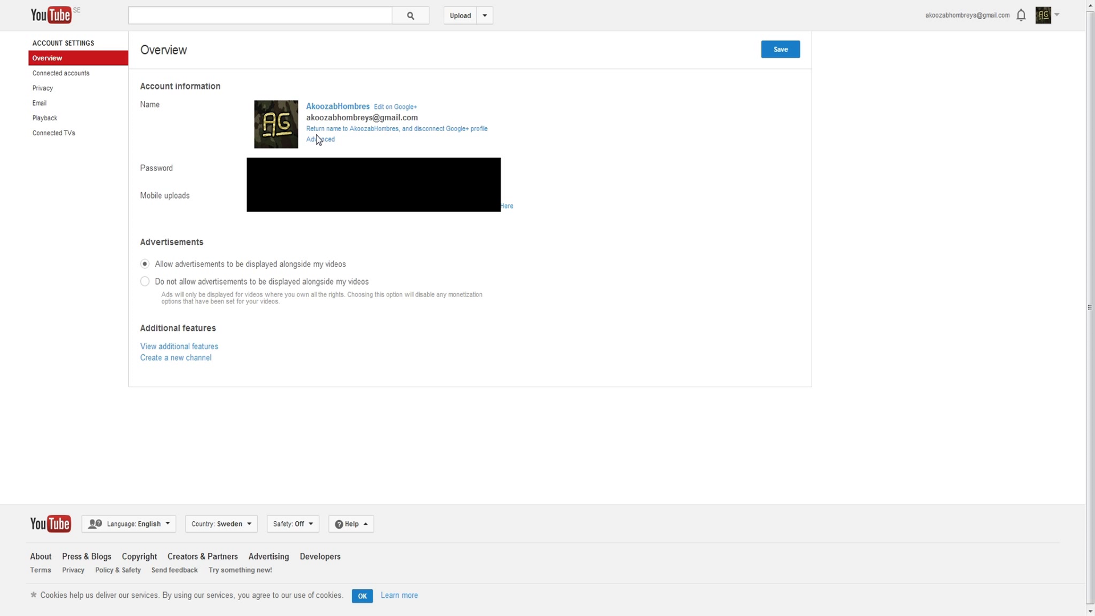
{"action": "mouse_move", "coordinate": [317, 140]}
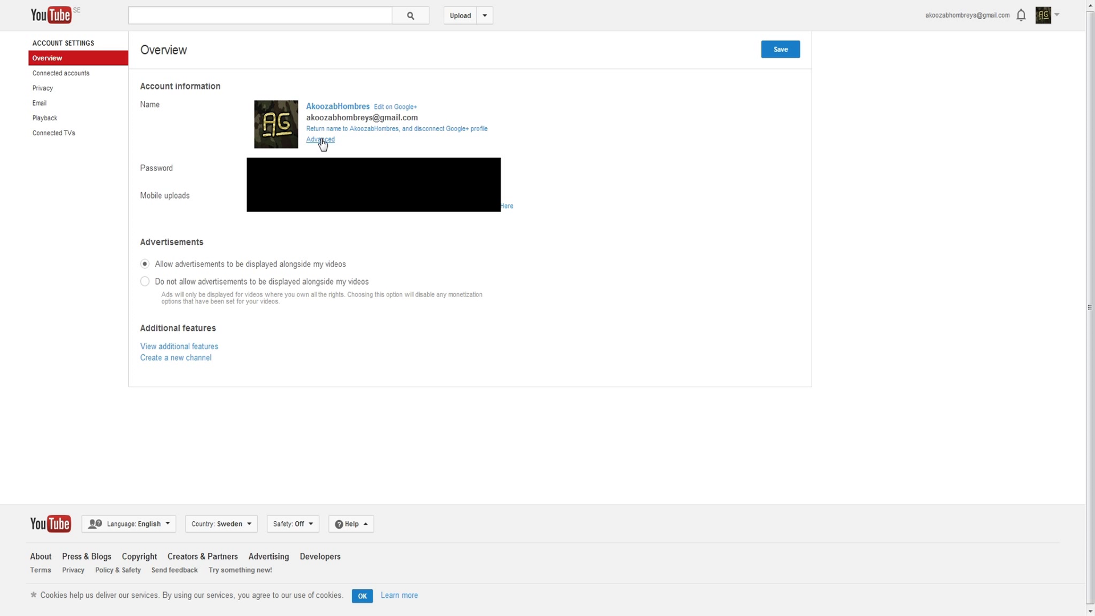
Open the Advanced settings page showing older-app sign-in, channel selector and session sign-out options.
{"action": "left_click", "coordinate": [319, 139]}
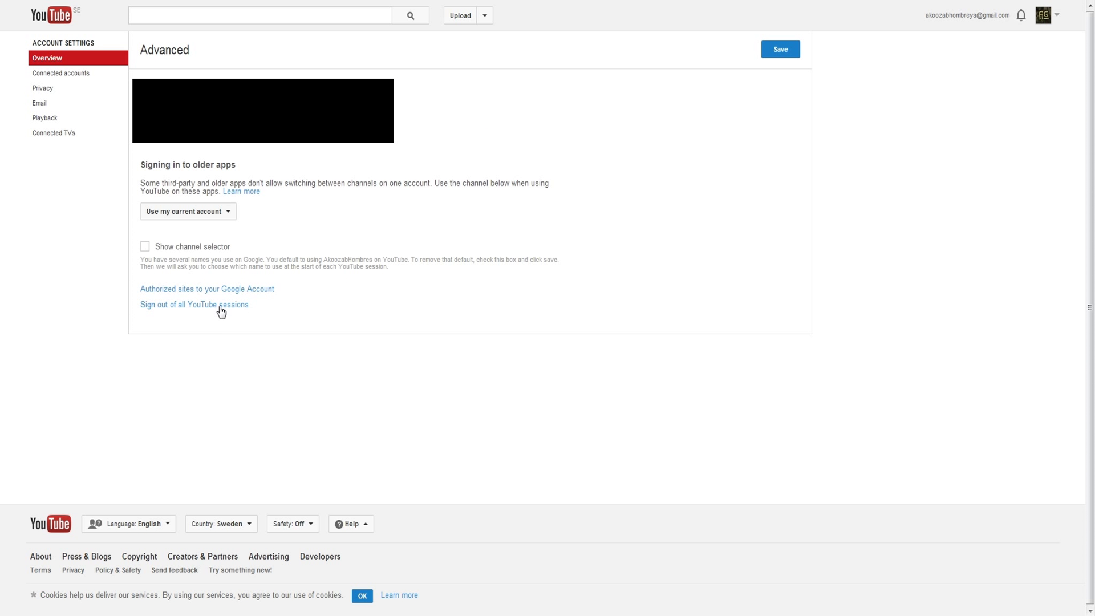